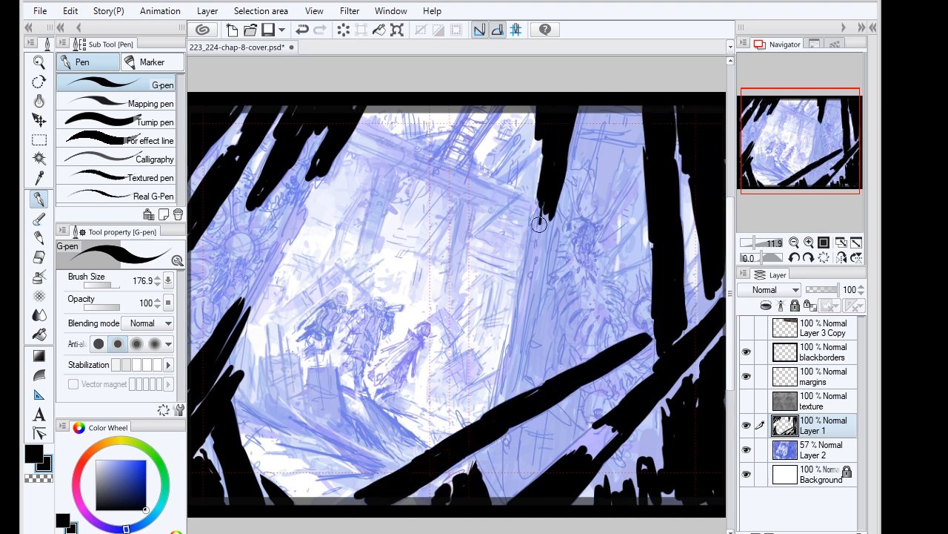
# Ink heavy black beams along the top edge and down toward the centre with the G-pen
pyautogui.moveTo(540, 224); pyautogui.dragTo(520, 471)
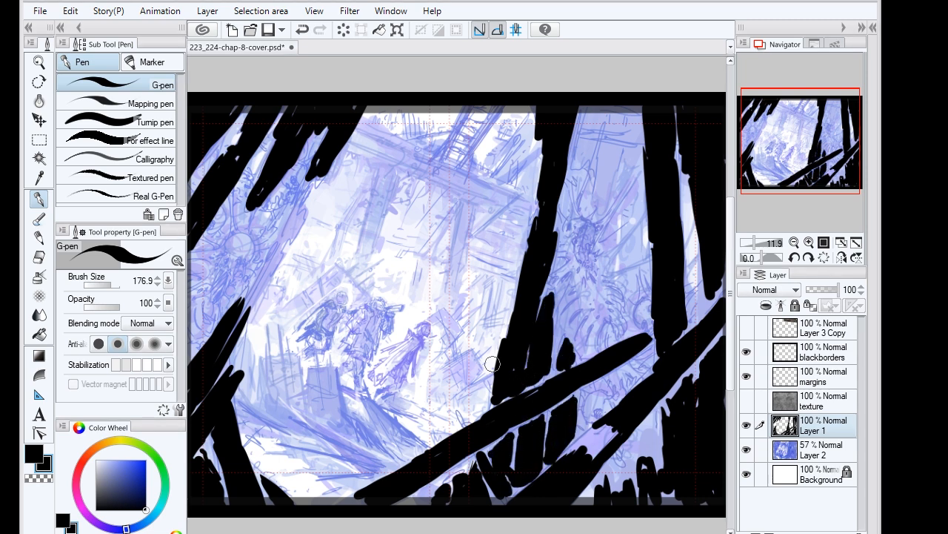
pyautogui.moveTo(492, 363); pyautogui.dragTo(621, 109)
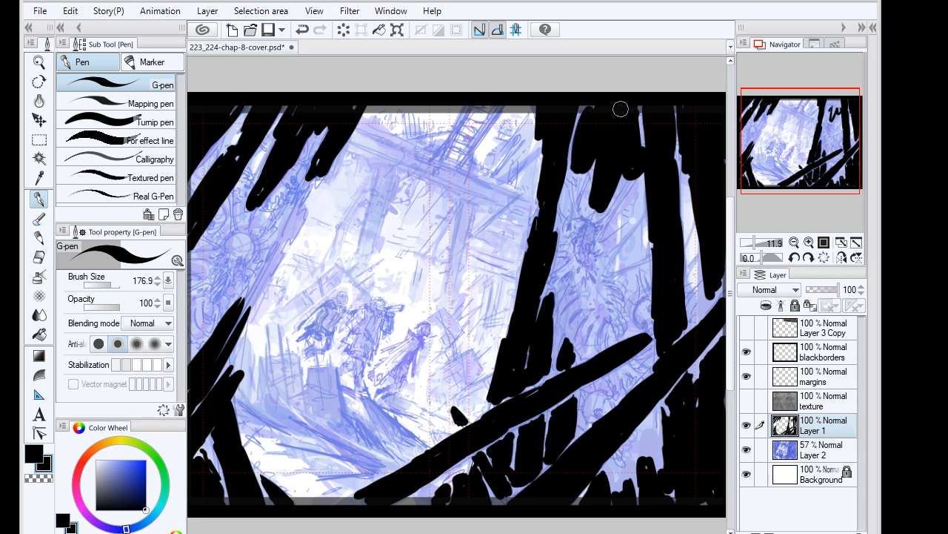
pyautogui.moveTo(621, 109); pyautogui.dragTo(603, 326)
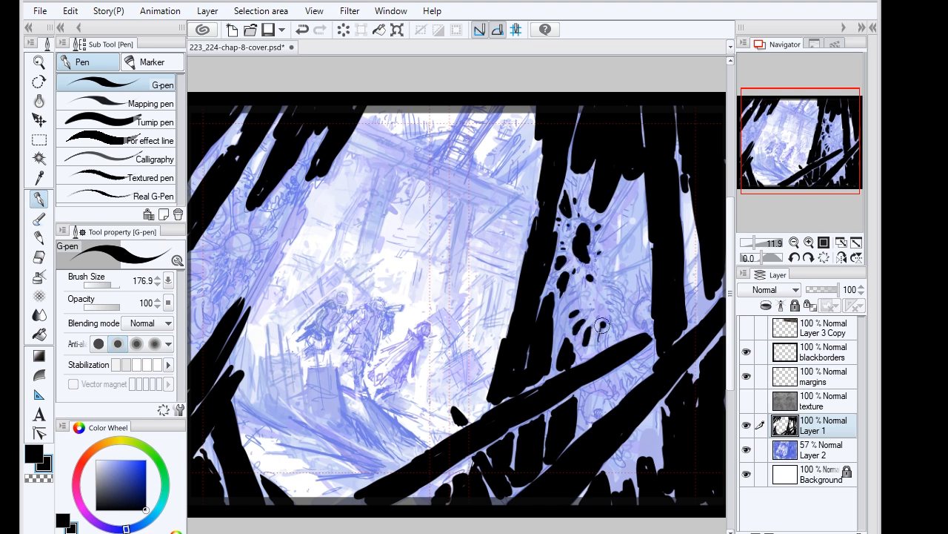
# Build up the spiked web on the right and block dark rubble beneath the travelers
pyautogui.moveTo(603, 325); pyautogui.dragTo(603, 389)
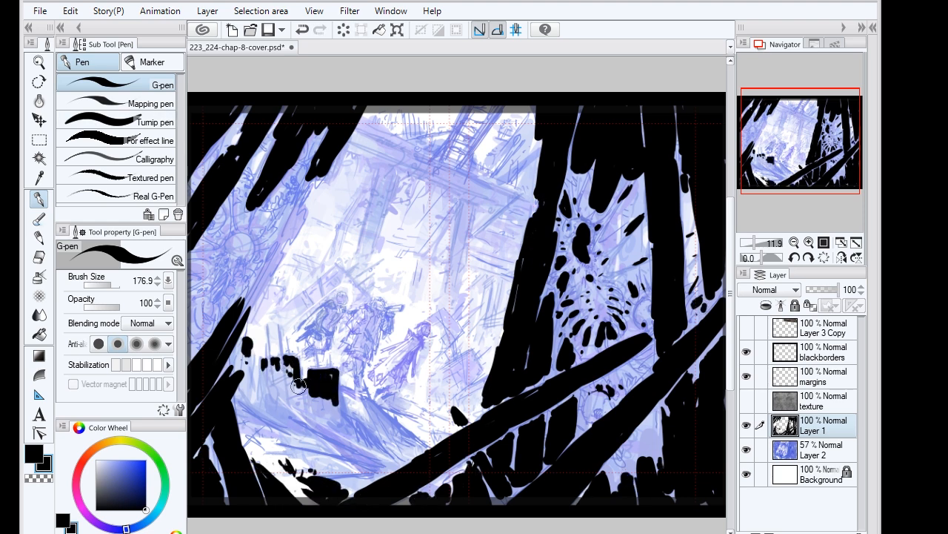
pyautogui.moveTo(319, 378); pyautogui.dragTo(285, 422)
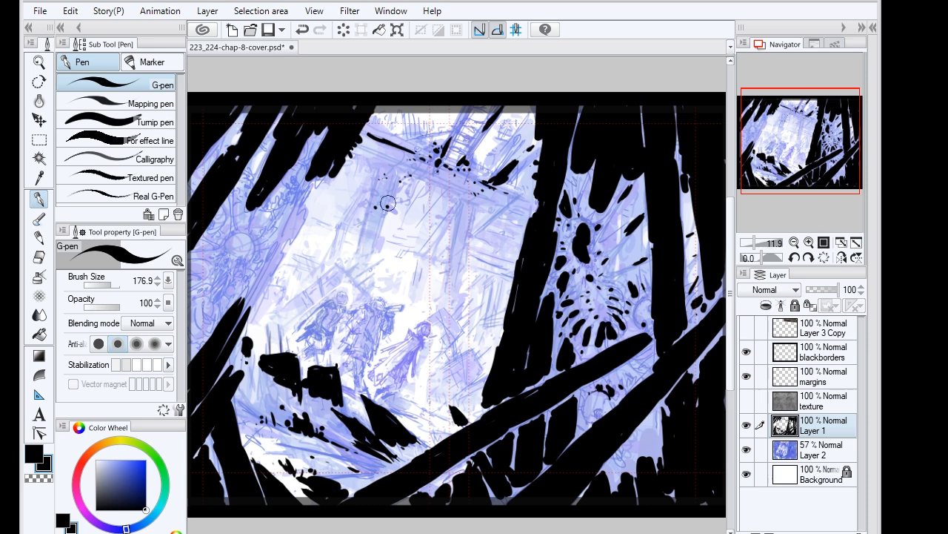
pyautogui.moveTo(389, 204); pyautogui.dragTo(478, 113)
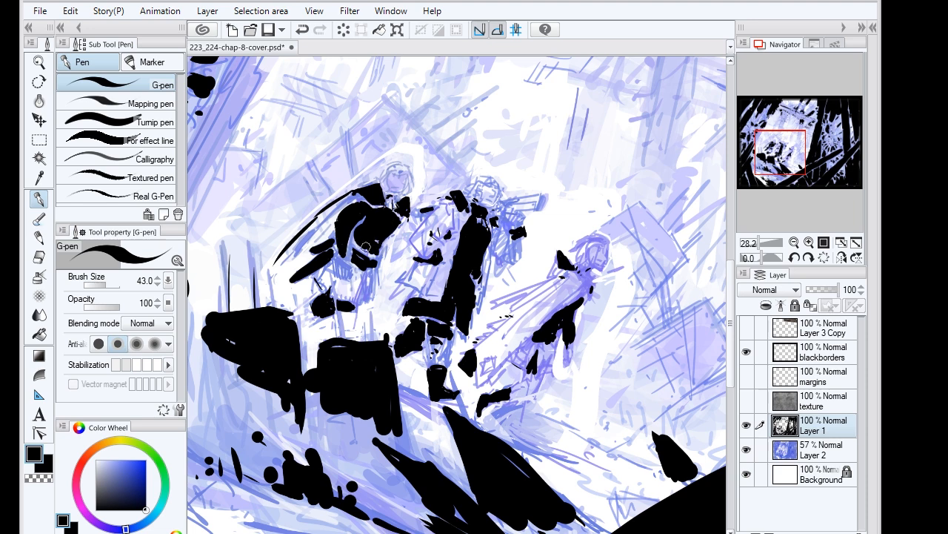
# Block in the three travelers and the ground with rough black ink shapes
pyautogui.moveTo(370, 252); pyautogui.dragTo(319, 296)
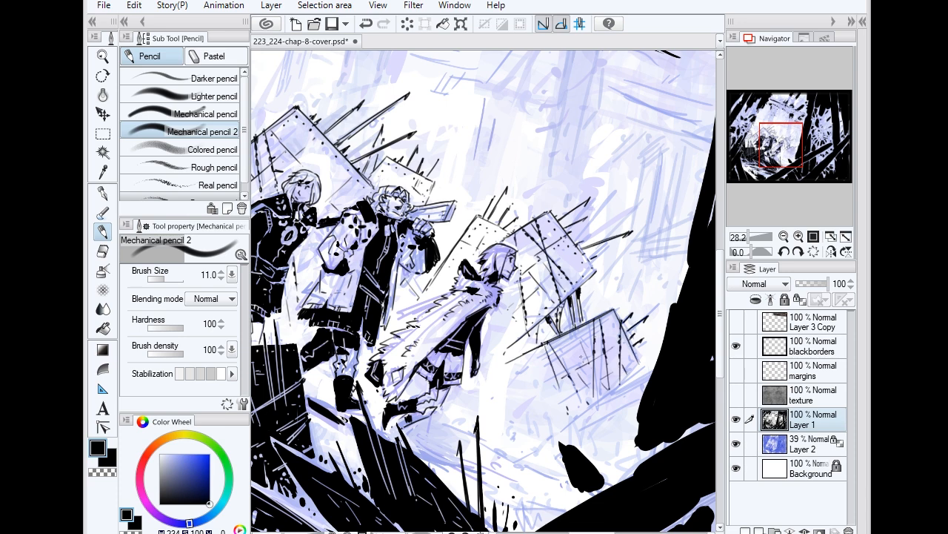
# Switch between Mechanical pencil brushes to refine the figures' linework and panel spikes
pyautogui.click(205, 114)
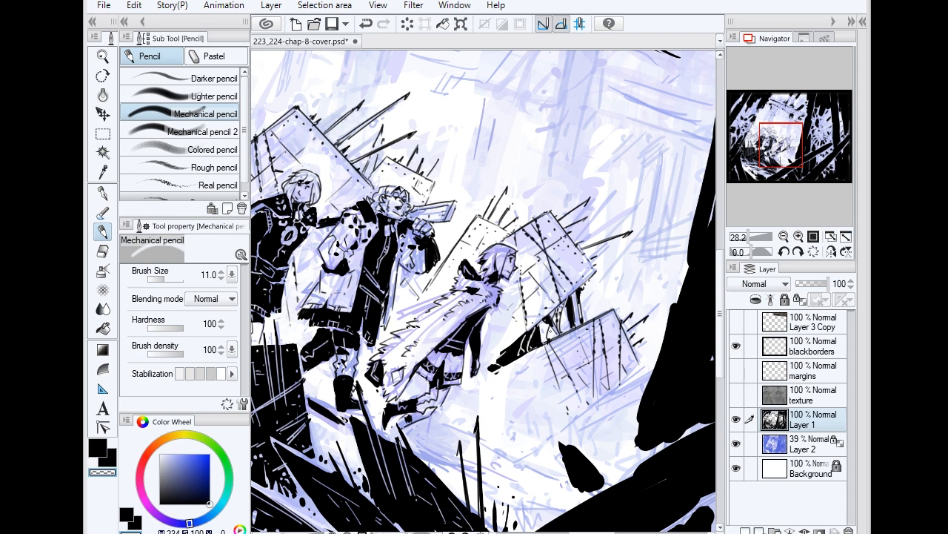
pyautogui.click(205, 131)
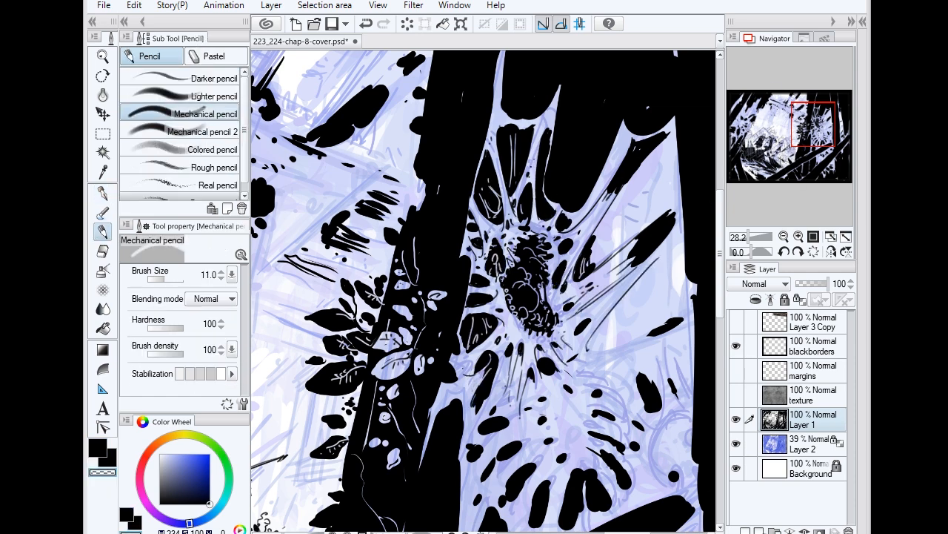
# Alternate grainy and smooth Mechanical pencils to add thin strands, leaves and a dark core to the right web
pyautogui.click(203, 131)
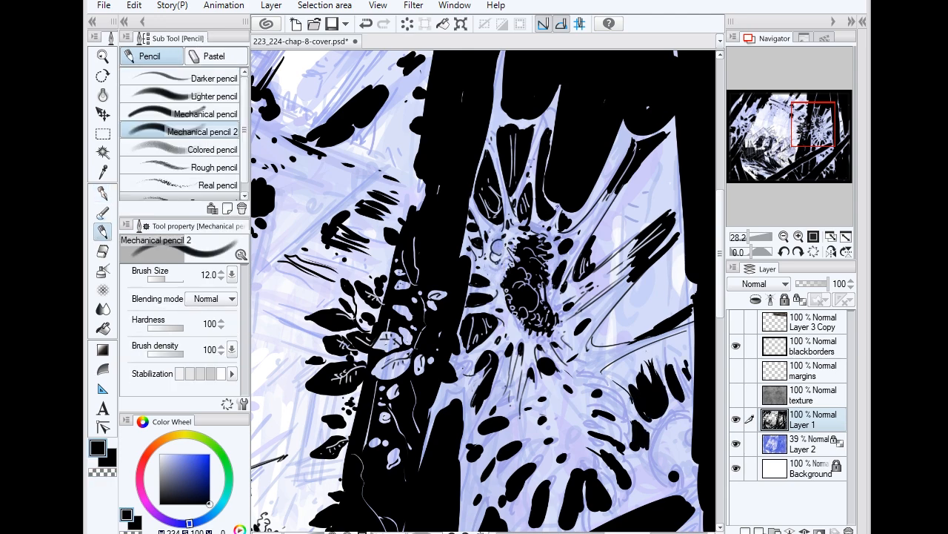
pyautogui.scroll(-3)
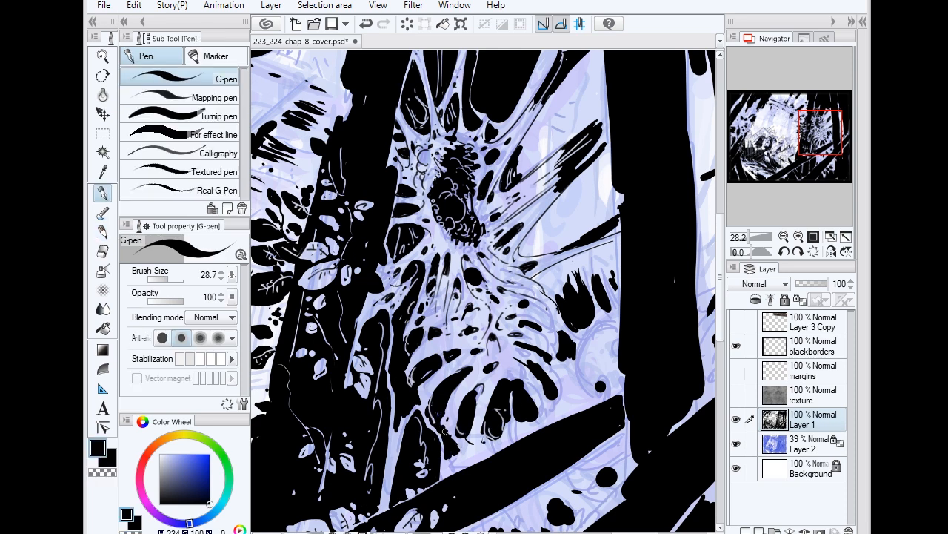
pyautogui.click(213, 116)
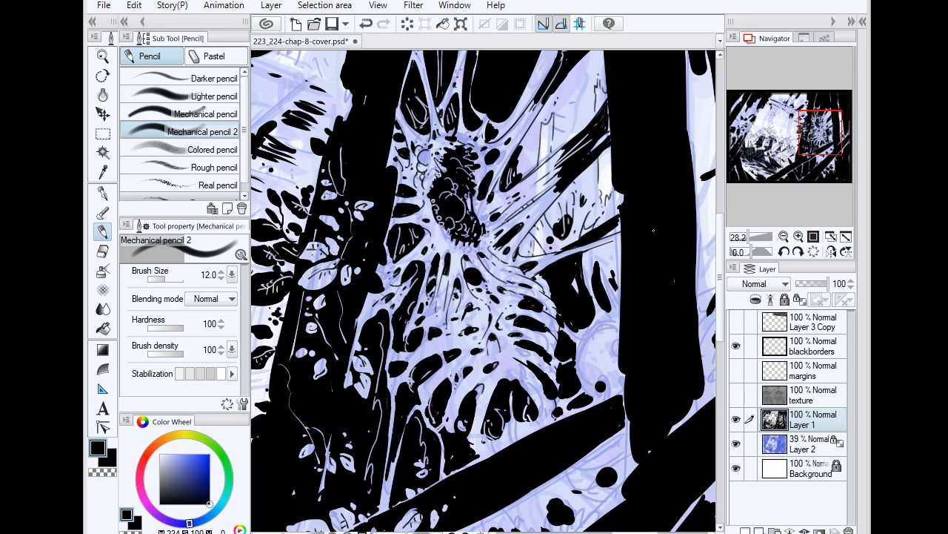
pyautogui.click(205, 113)
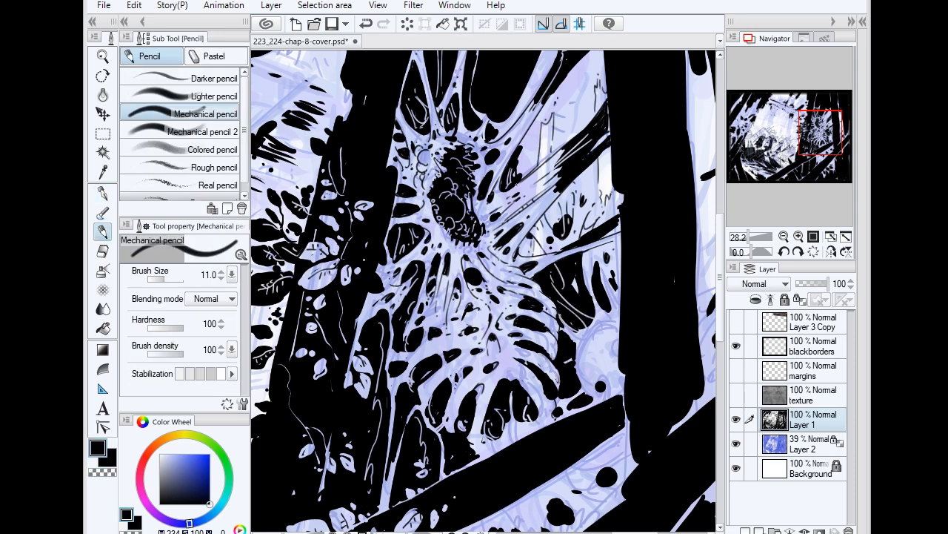
pyautogui.click(203, 131)
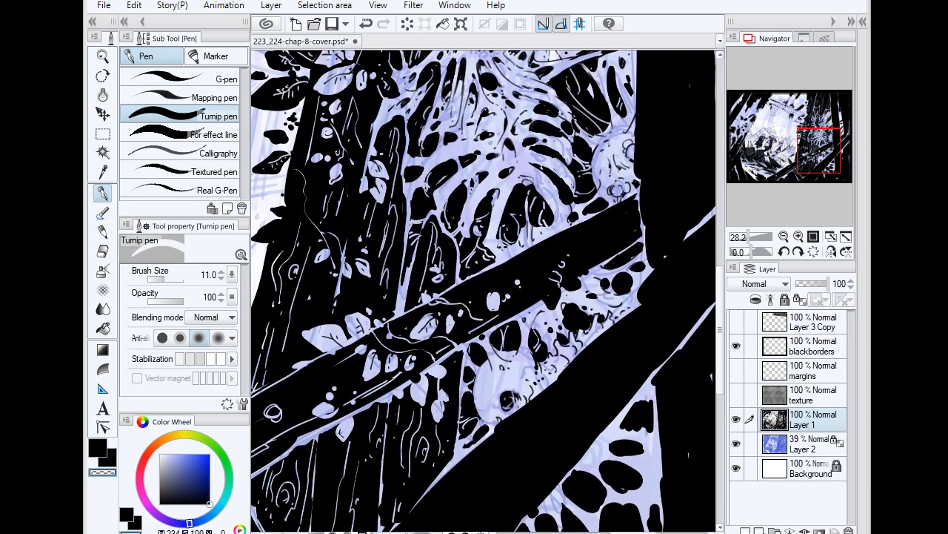
# Ink wood-grain lines and black leaf clusters along the diagonal beams with the Turnip pen
pyautogui.scroll(-3)
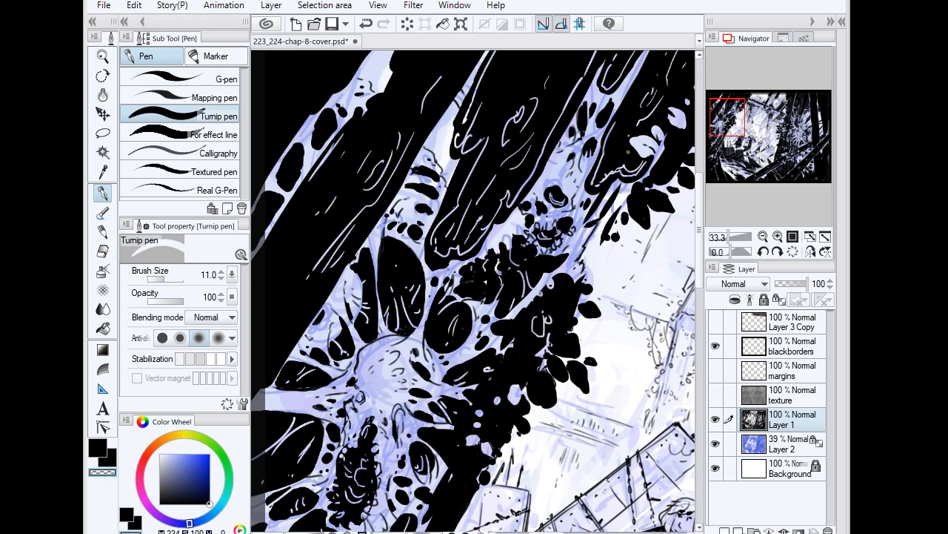
pyautogui.scroll(-3)
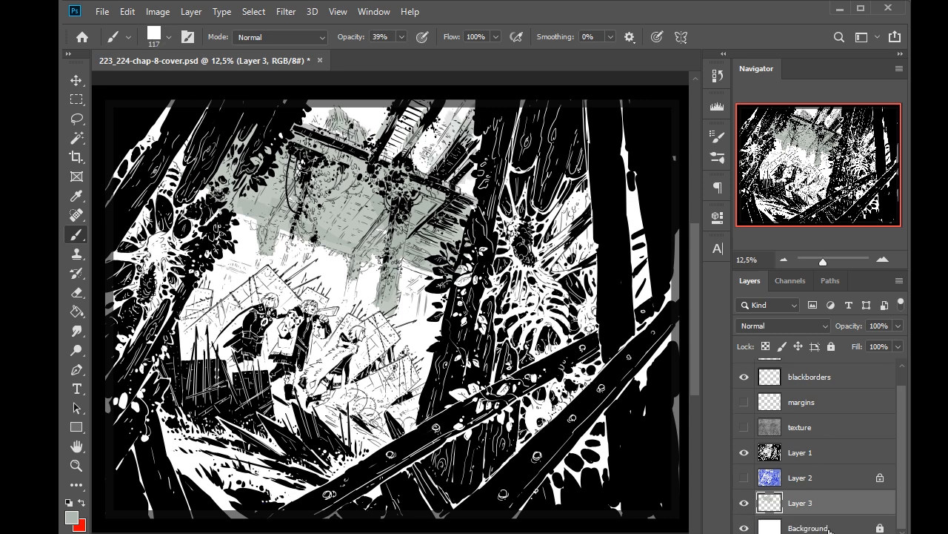
# Wash grey-green Multiply tones over the inks, dabbing tone onto the overhead beam
pyautogui.click(808, 527)
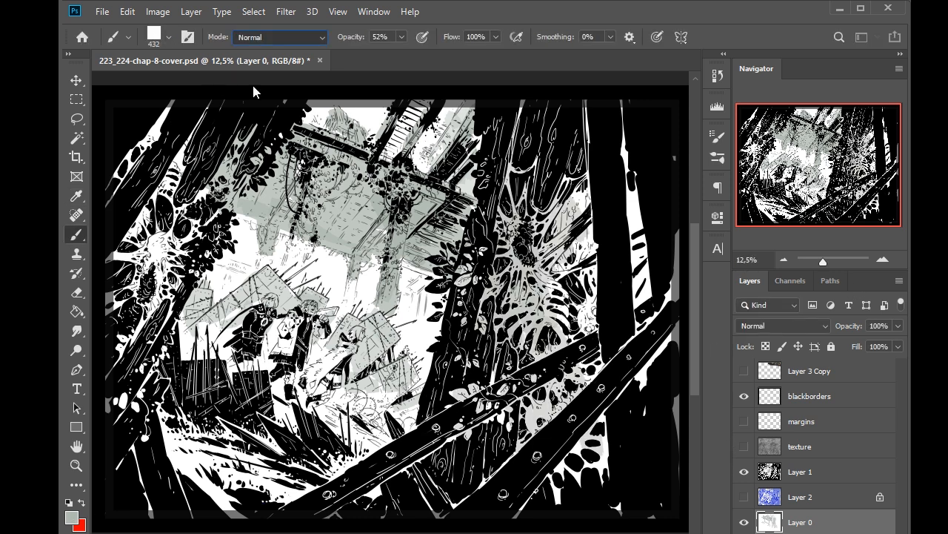
pyautogui.click(280, 38)
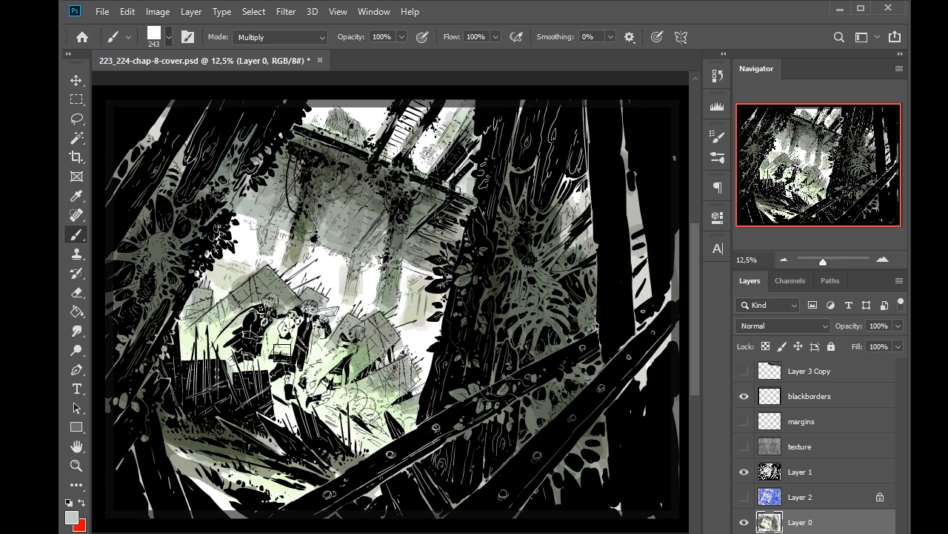
pyautogui.moveTo(404, 39)
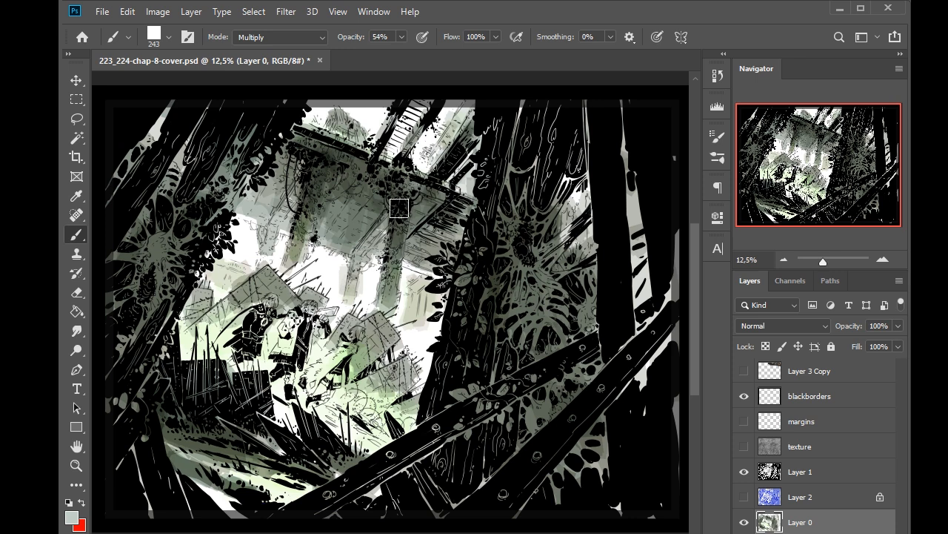
pyautogui.click(382, 37)
pyautogui.write('100')
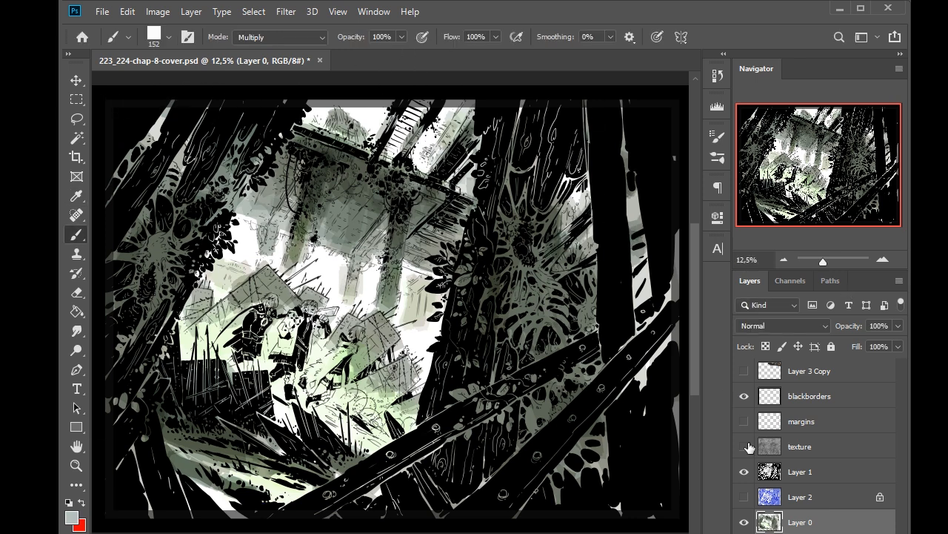
# Brush bright green leaf accents and light streaks on the beams from Layer 1
pyautogui.click(744, 446)
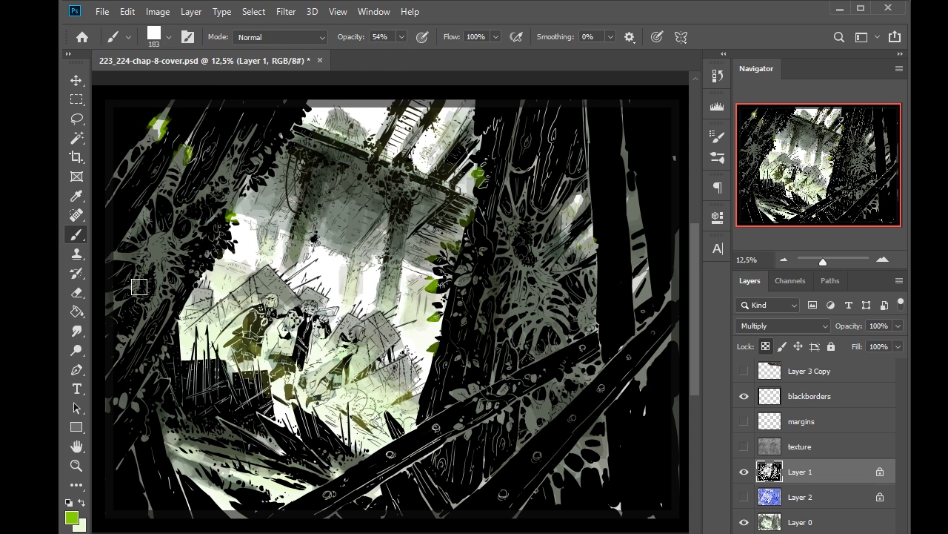
pyautogui.moveTo(419, 163)
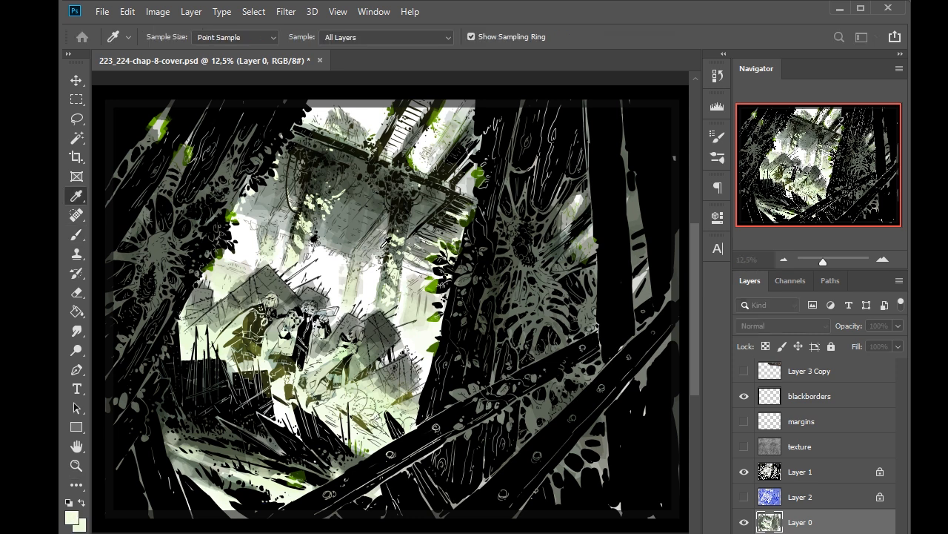
# Sample scene colours with the Eyedropper and paint blue-violet speckles near the travelers
pyautogui.click(75, 234)
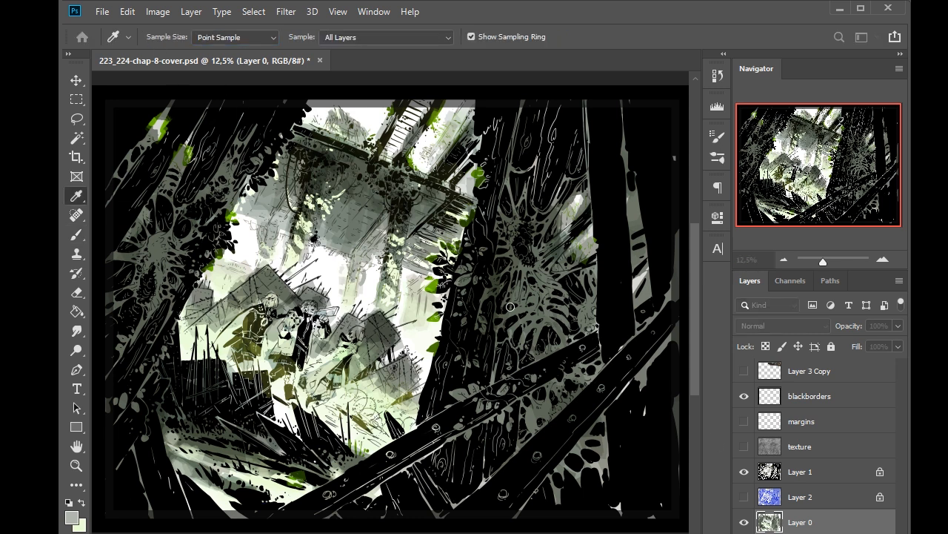
pyautogui.click(77, 235)
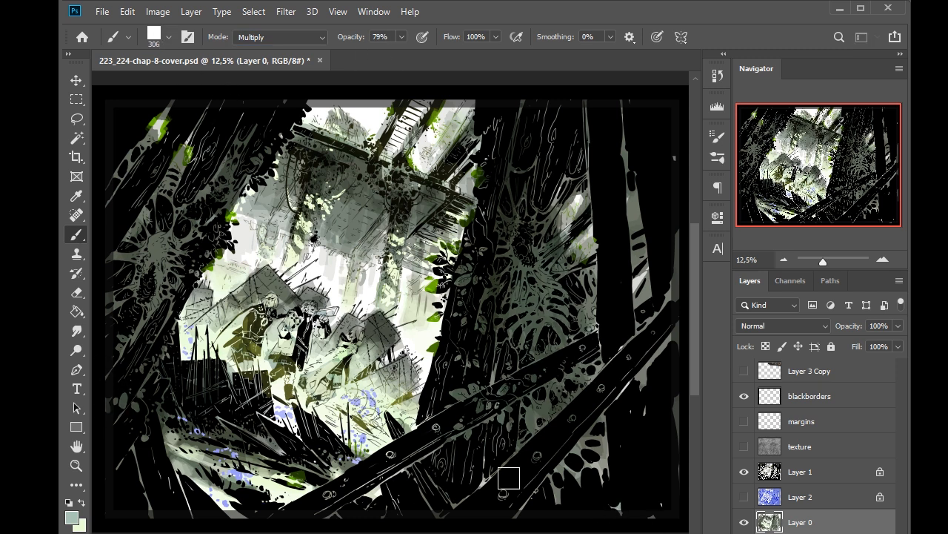
pyautogui.moveTo(102, 192)
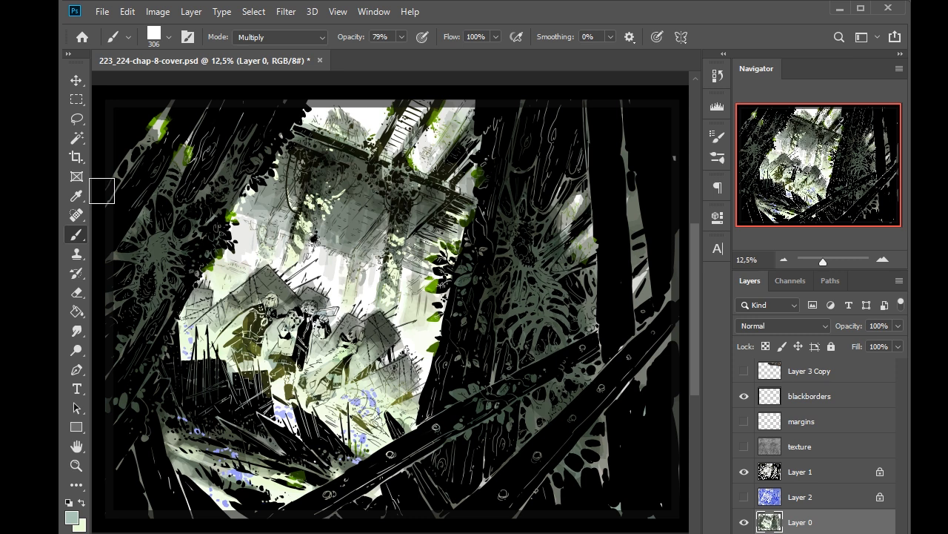
pyautogui.moveTo(205, 305)
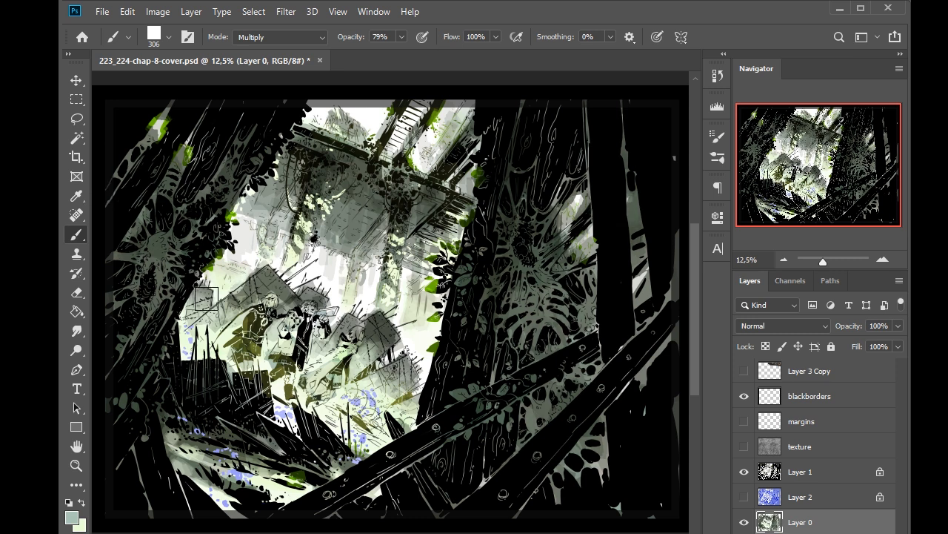
pyautogui.click(77, 195)
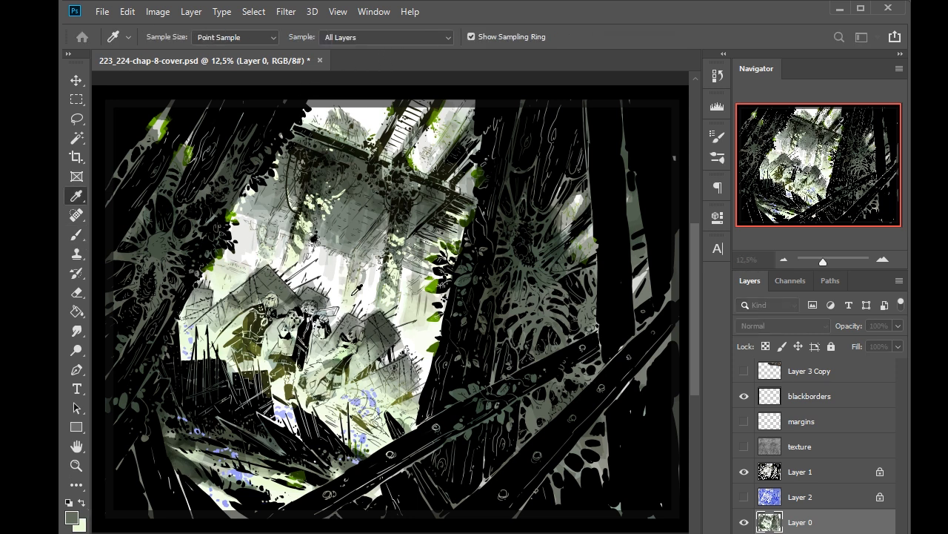
pyautogui.click(76, 234)
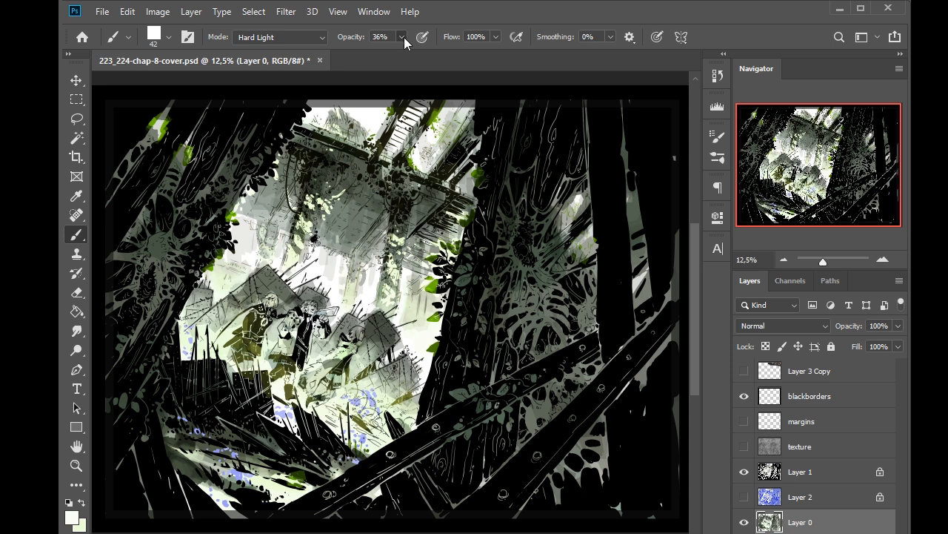
# Paint a warm brown cloak on the leftmost traveler and pale highlights on the heads
pyautogui.click(382, 37)
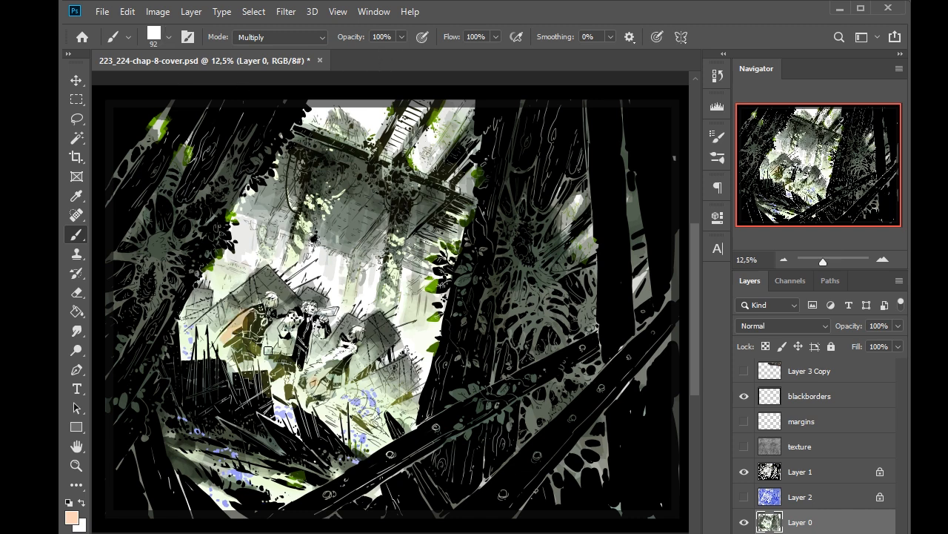
pyautogui.click(386, 37)
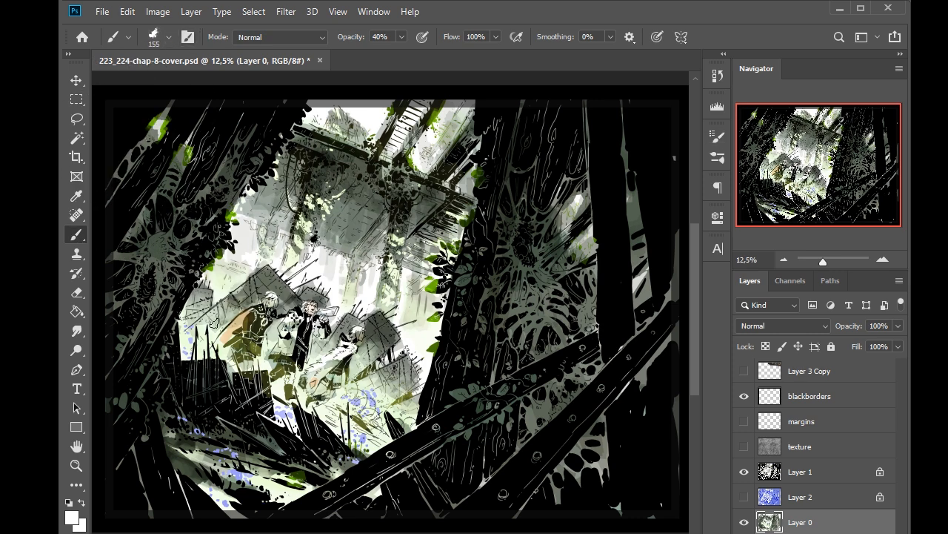
pyautogui.click(799, 471)
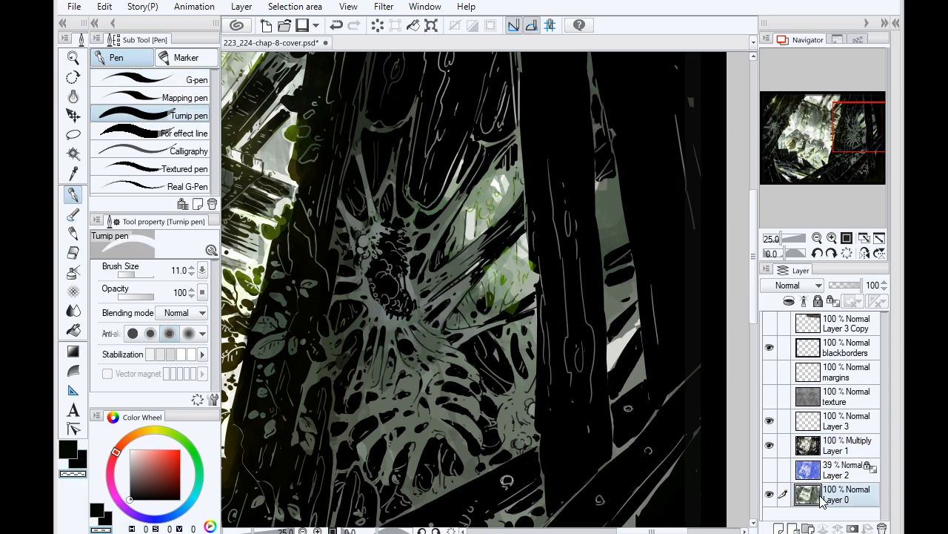
# Shade the right-side web structure in grey-green Multiply tones with the Turnip pen
pyautogui.click(197, 79)
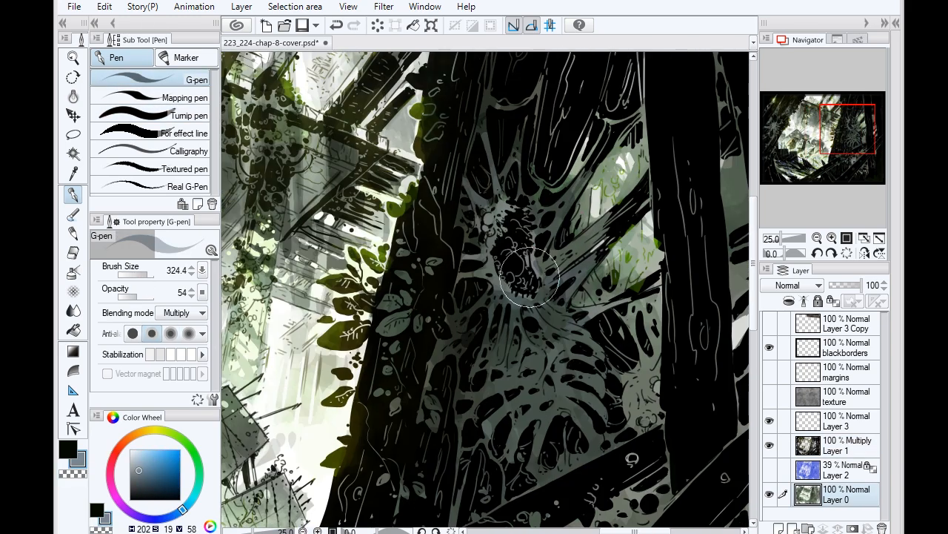